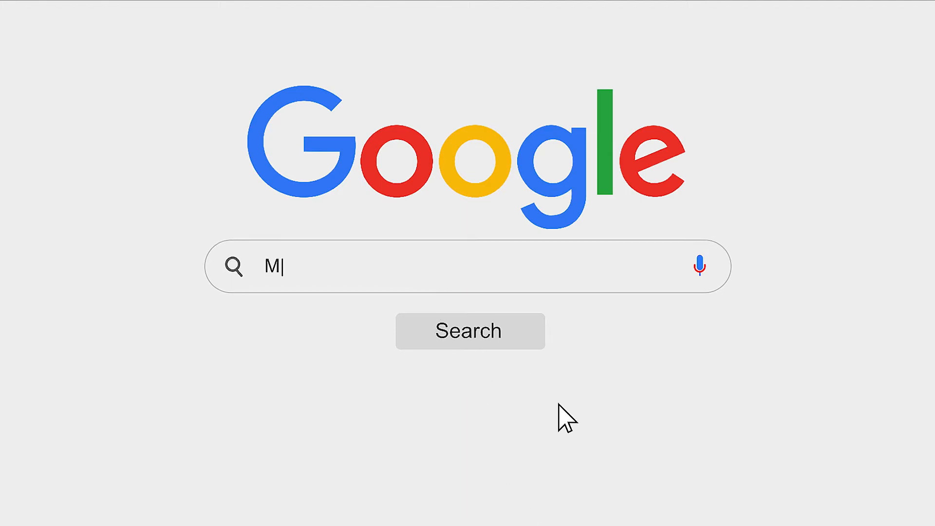
# - Launch Windows Defender Firewall with Advanced Security from Start and show Inbound Rules with its actions menu
pyautogui.write('inecraft "Connection Refused"')
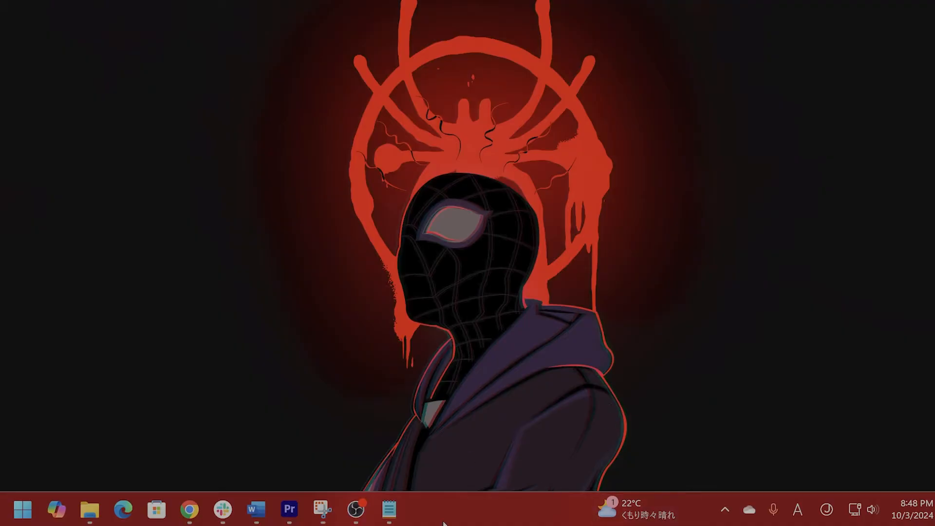
pyautogui.moveTo(22, 510)
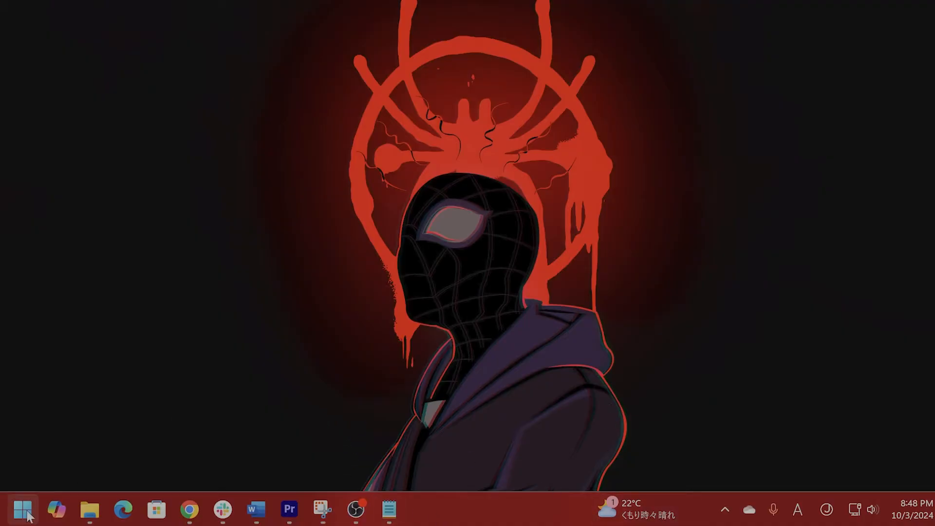
pyautogui.click(22, 510)
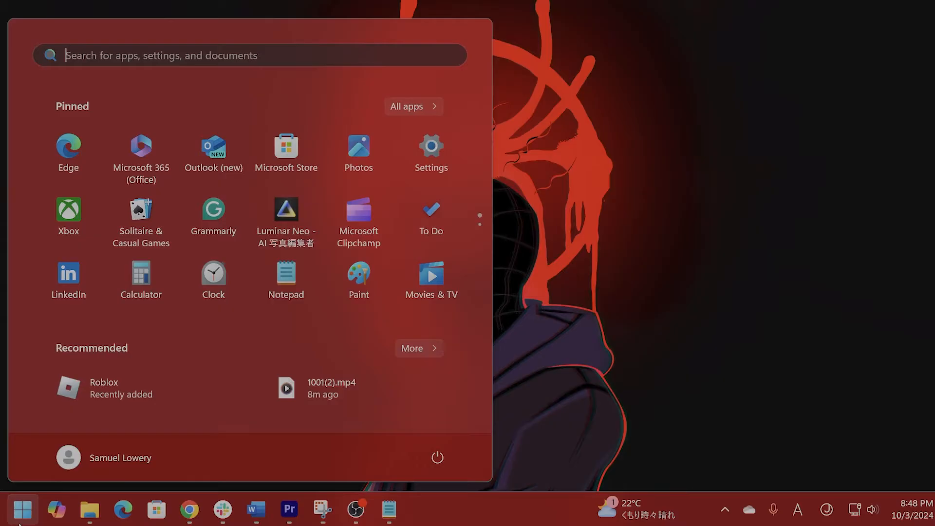
pyautogui.write('fire')
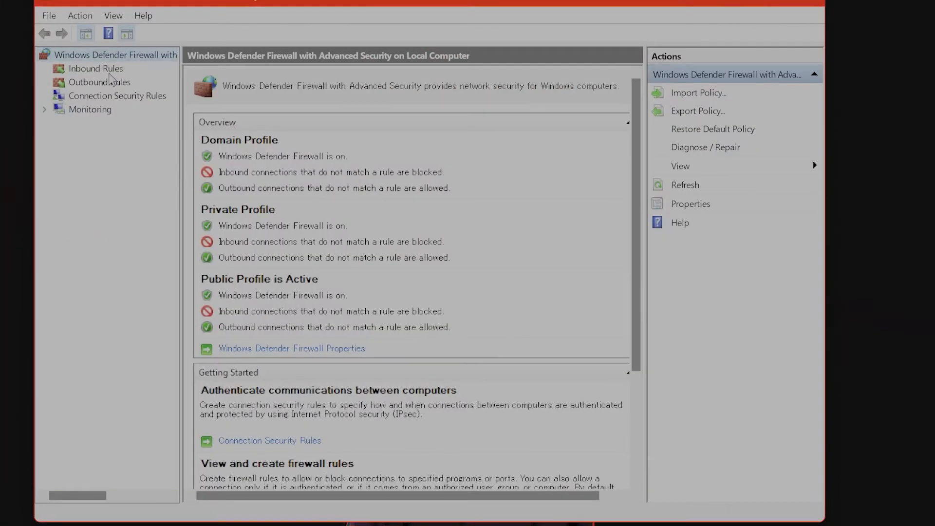
pyautogui.click(95, 68)
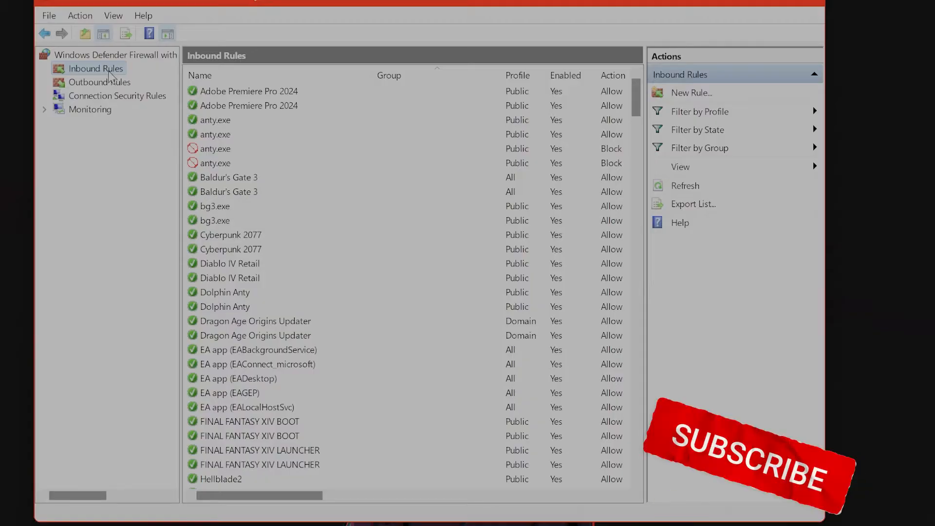
pyautogui.rightClick(96, 68)
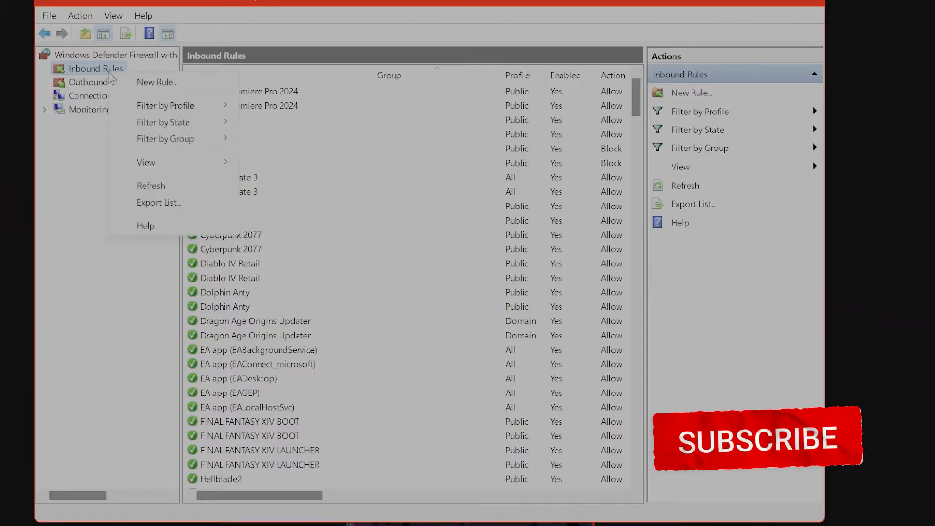
# - Begin a new inbound Port rule for TCP local port 25565
pyautogui.click(157, 82)
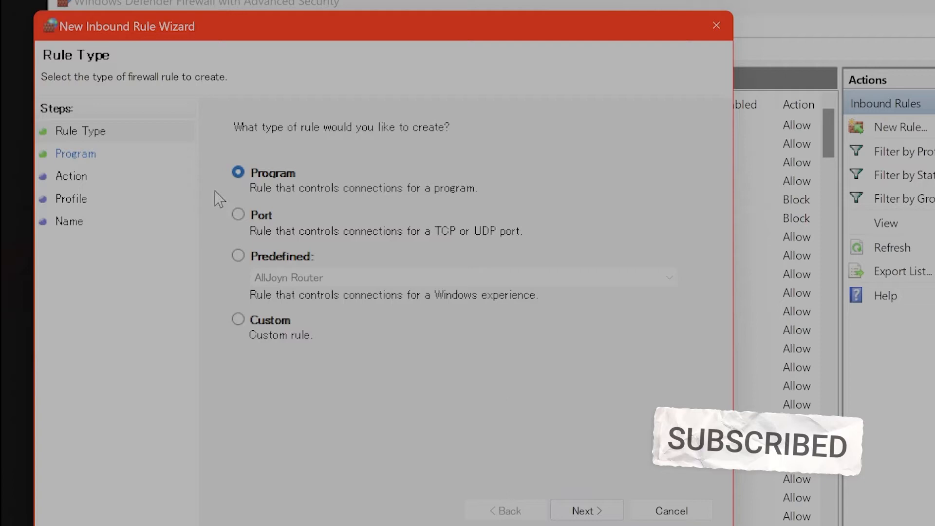
pyautogui.click(239, 215)
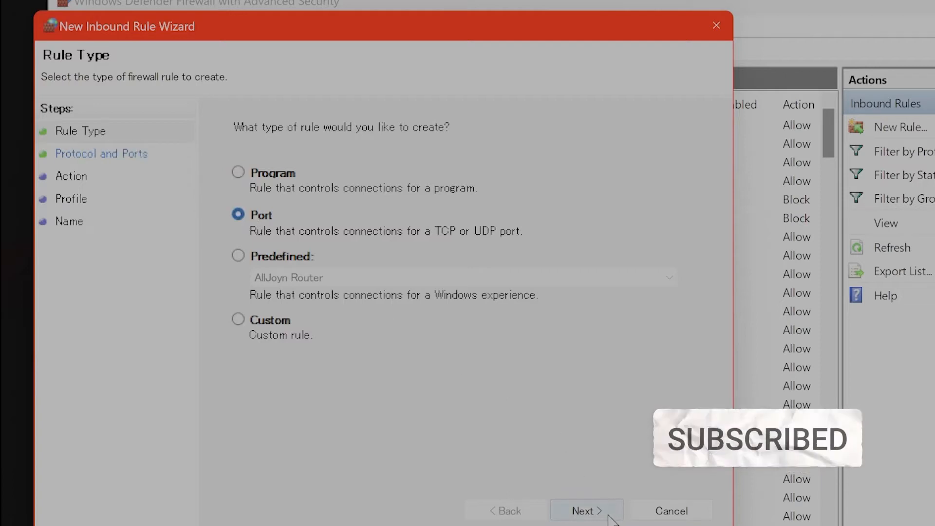
pyautogui.click(587, 510)
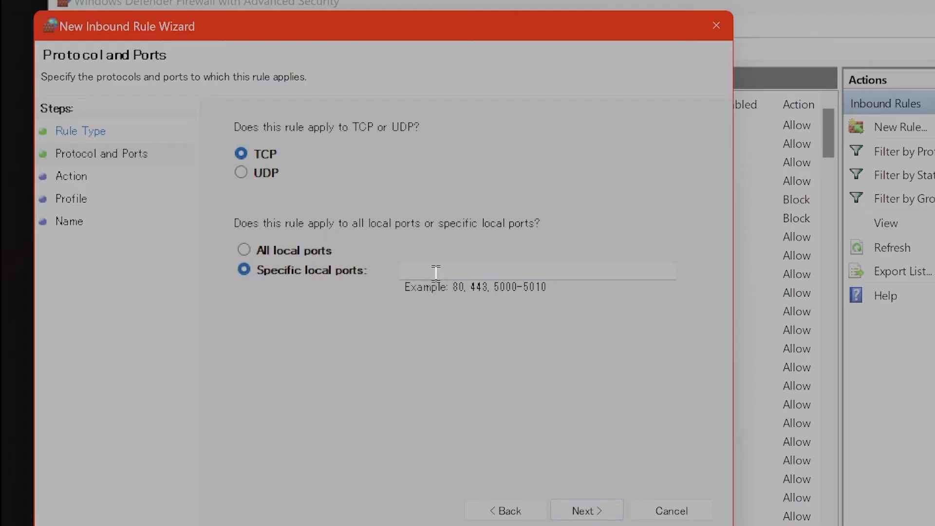
pyautogui.write('255')
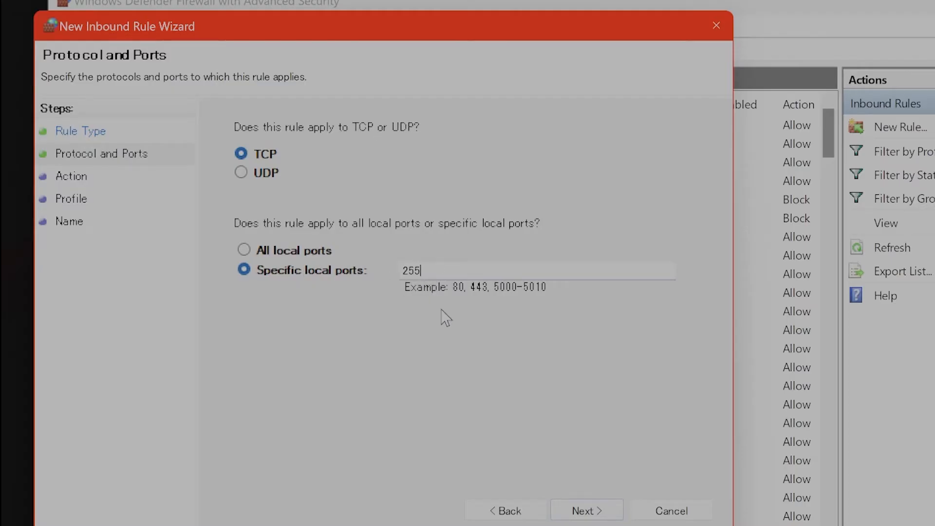
pyautogui.write('65')
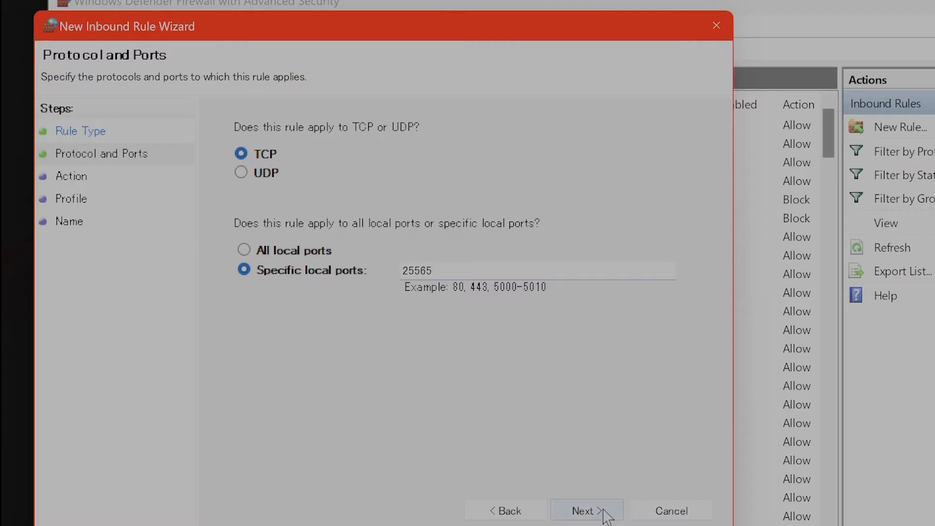
pyautogui.click(586, 511)
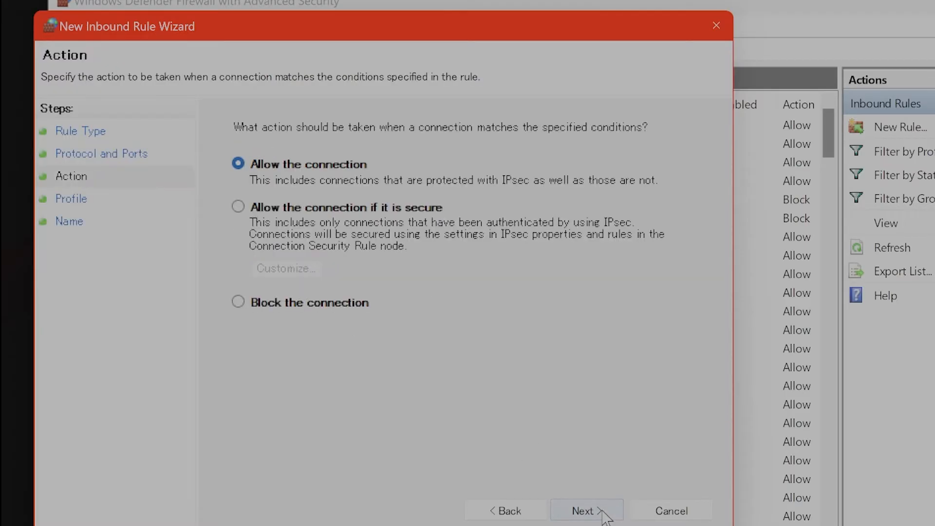
# - Name the rule 'Minecraft port' and finish creating it
pyautogui.click(582, 511)
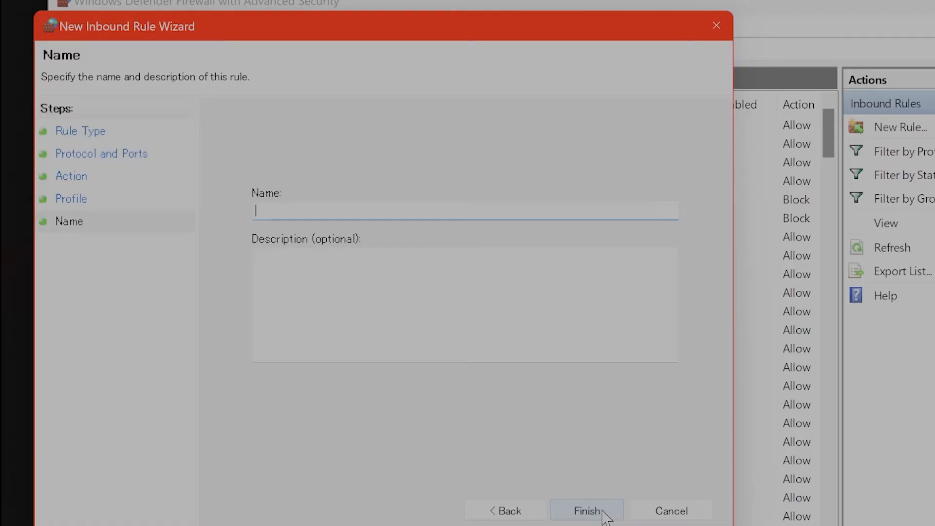
pyautogui.write('Minecraft')
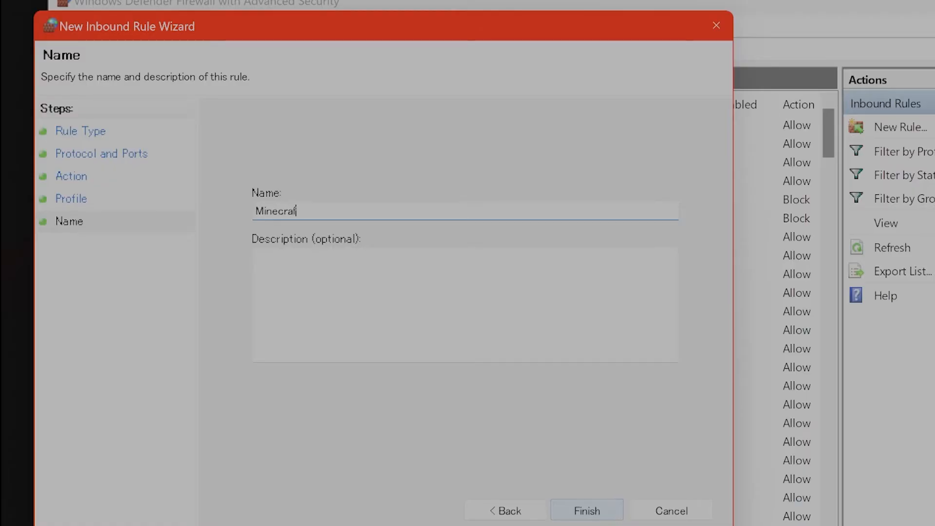
pyautogui.write('port')
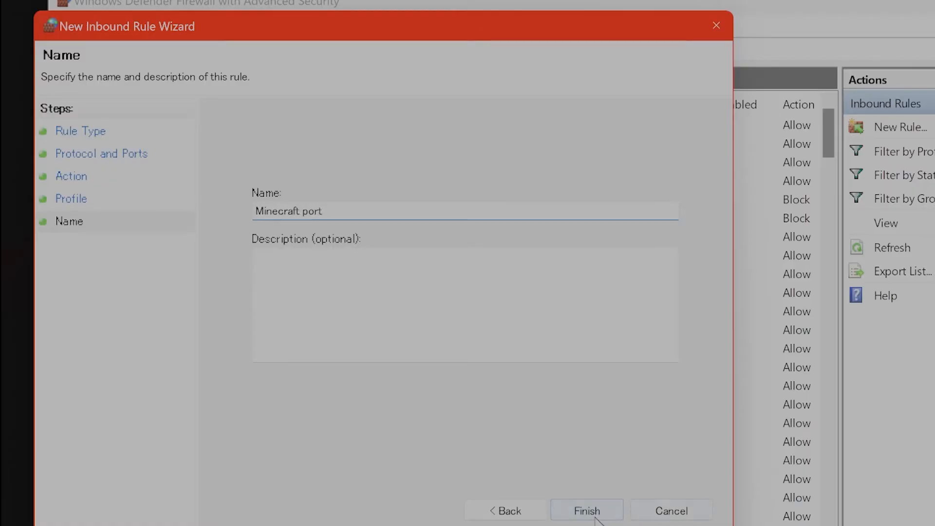
pyautogui.click(586, 511)
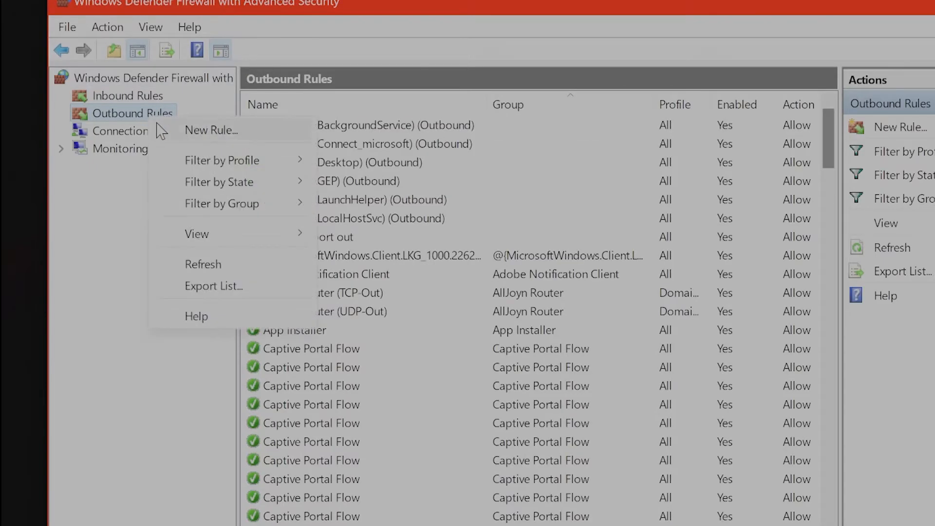
# - Create an outbound TCP port rule for 25565 named 'Minecraft port out'
pyautogui.click(210, 130)
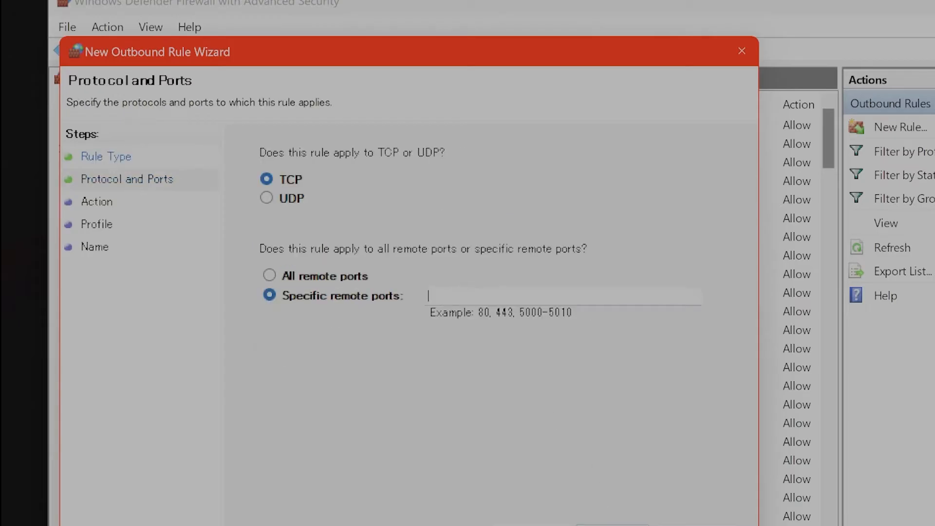
pyautogui.moveTo(516, 299)
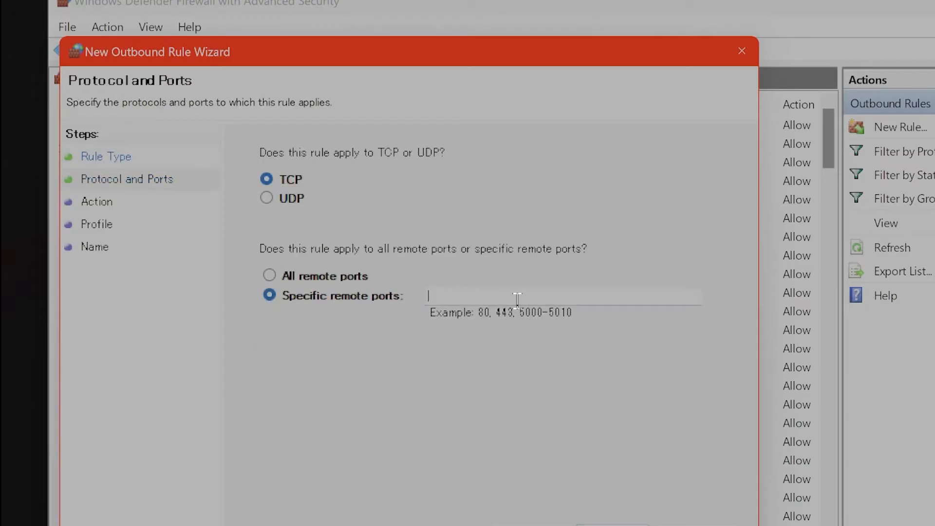
pyautogui.write('255')
pyautogui.write('M')
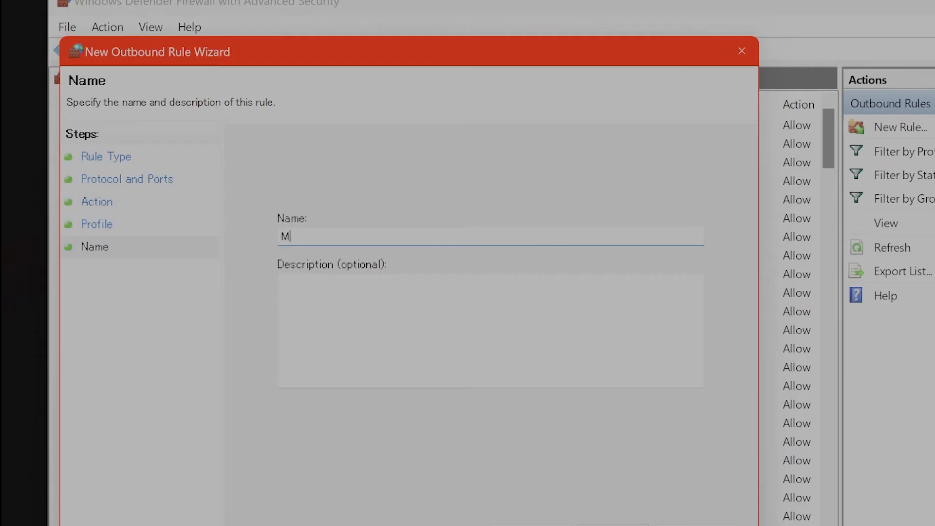
pyautogui.write('inecraft port out')
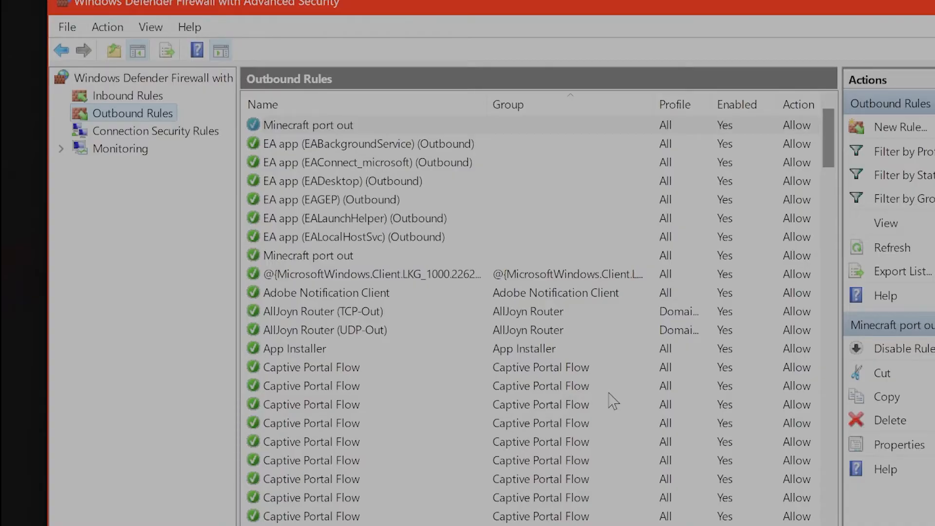
pyautogui.moveTo(612, 392)
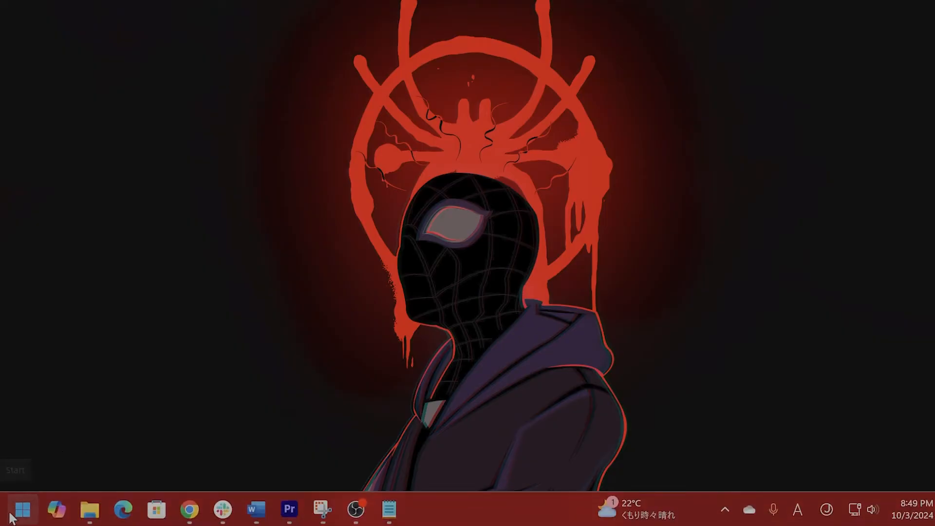
# - Launch Command Prompt as administrator from the Start menu via 'cmd'
pyautogui.click(23, 510)
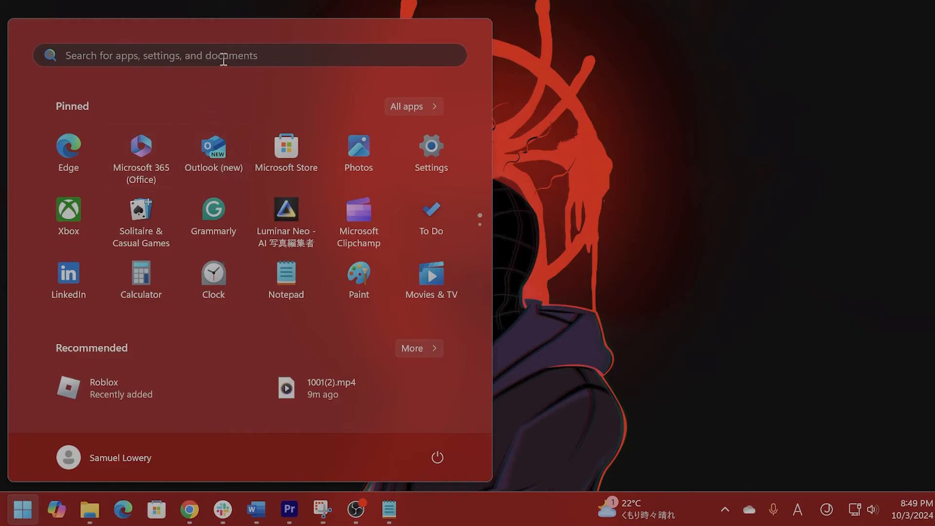
pyautogui.write('cmd')
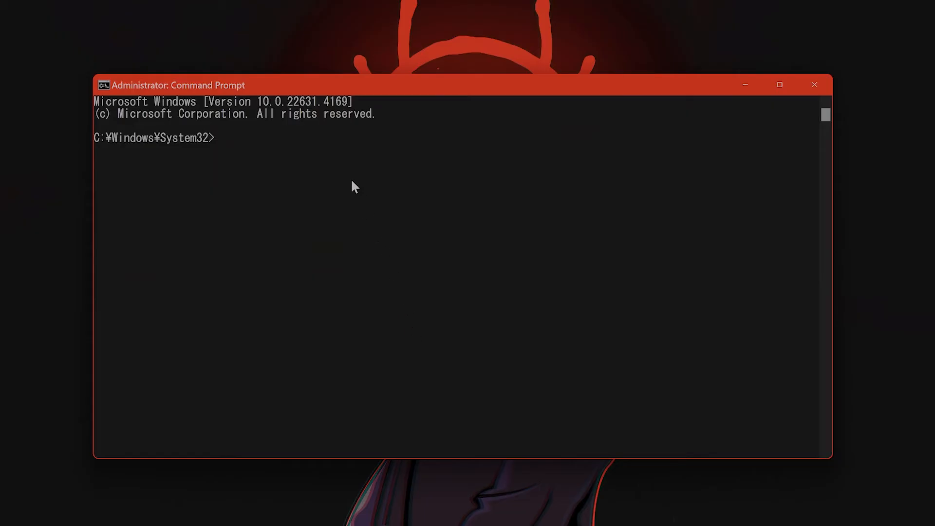
# - Run ipconfig /flushdns to clear the DNS resolver cache
pyautogui.write('i')
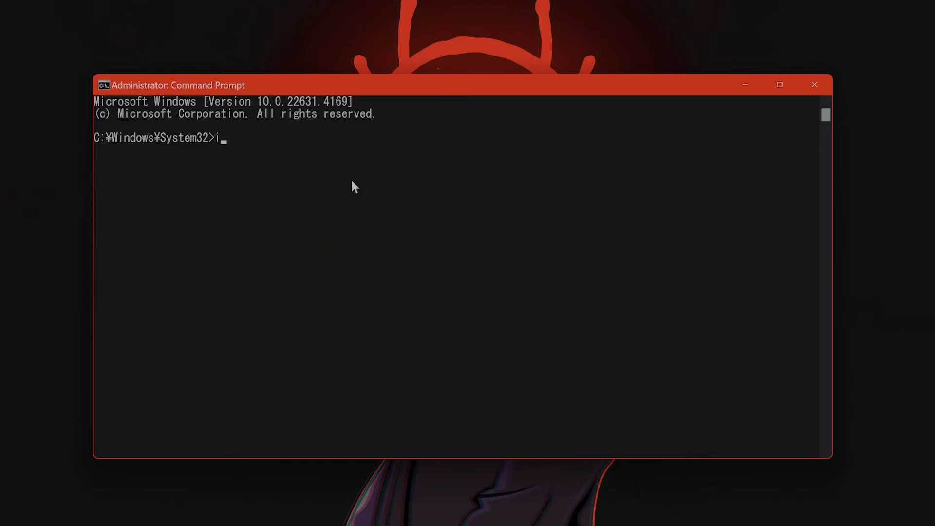
pyautogui.write('pconfig /')
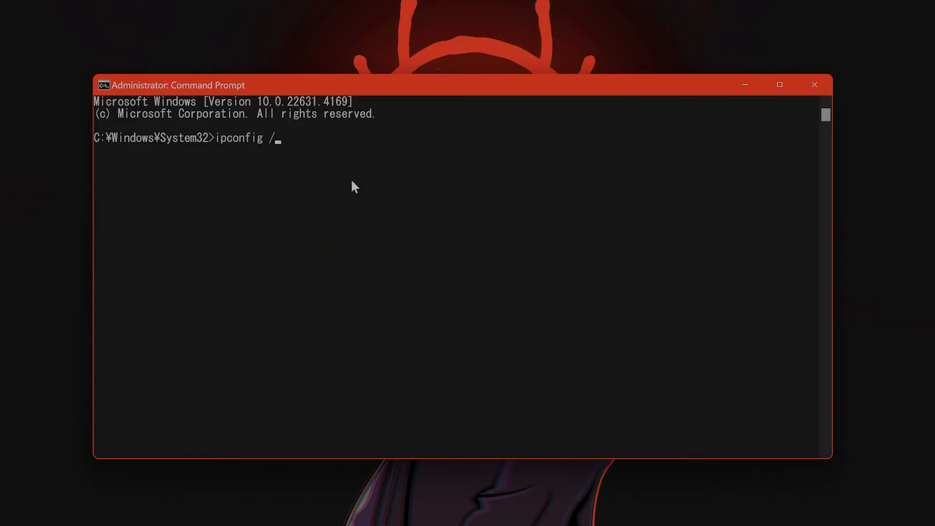
pyautogui.write('flushdns')
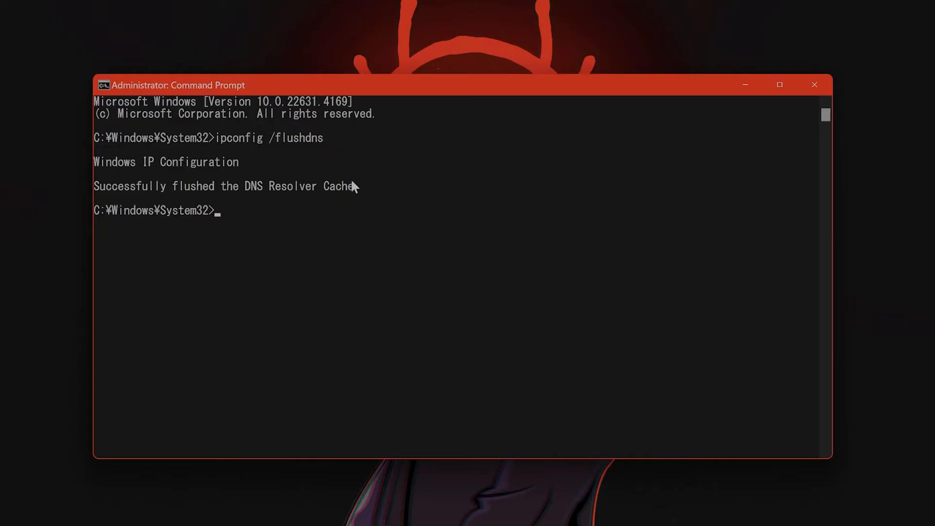
# - Run netsh winsock reset
pyautogui.write('netsh w')
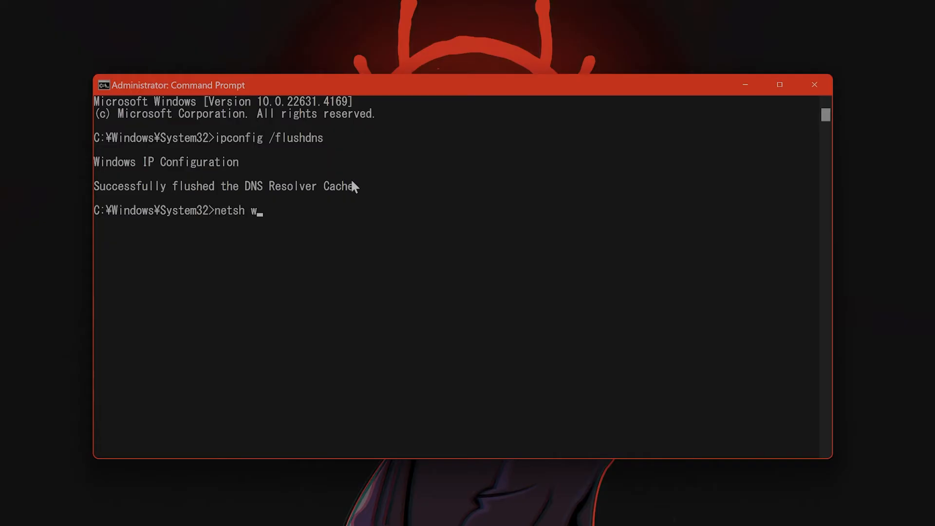
pyautogui.write('insock reset')
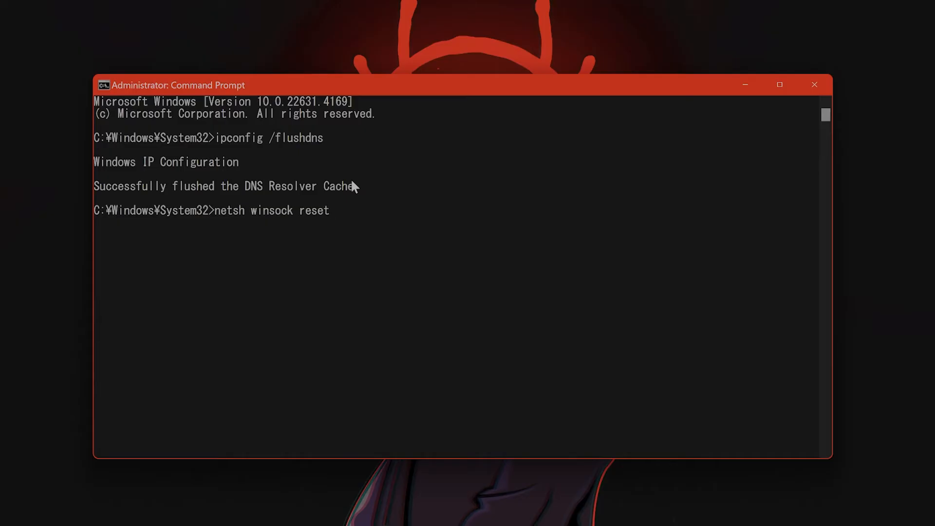
pyautogui.press('Return')
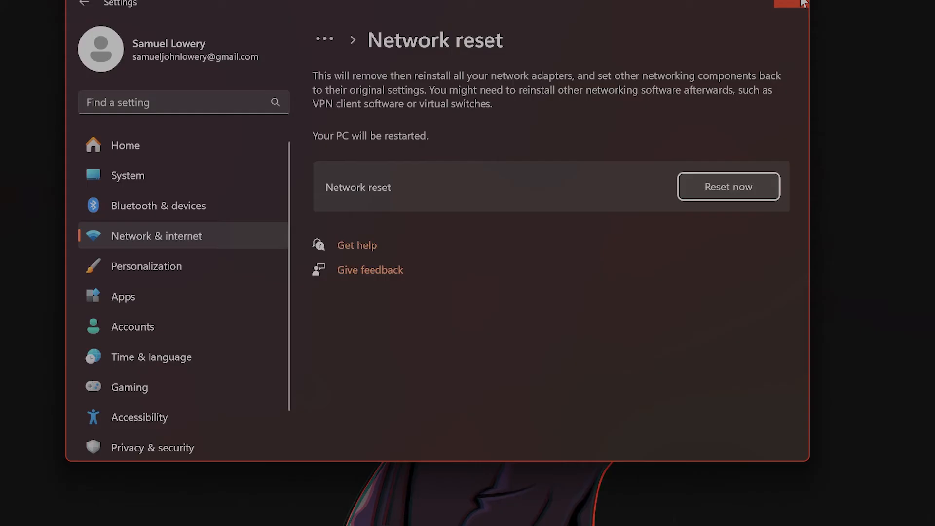
pyautogui.moveTo(808, 7)
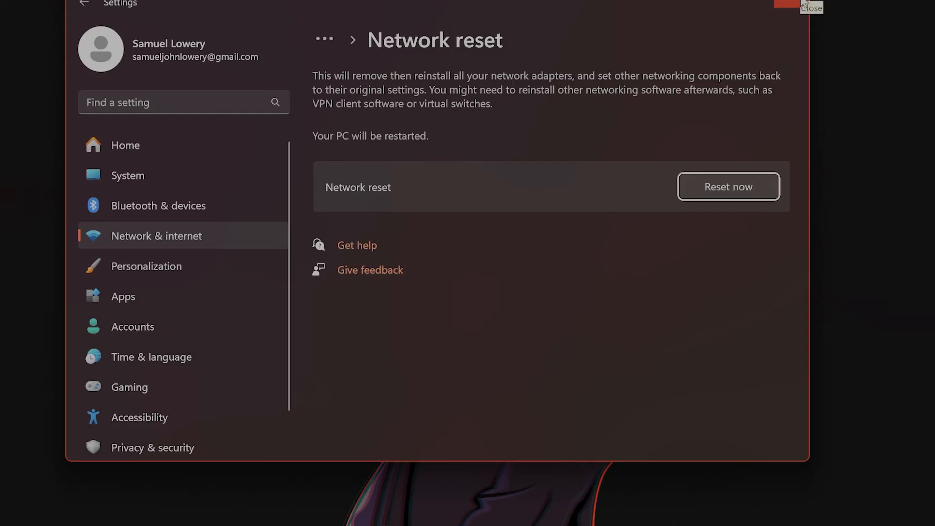
# - Close the Settings Network reset page, leaving the Start menu open
pyautogui.click(22, 510)
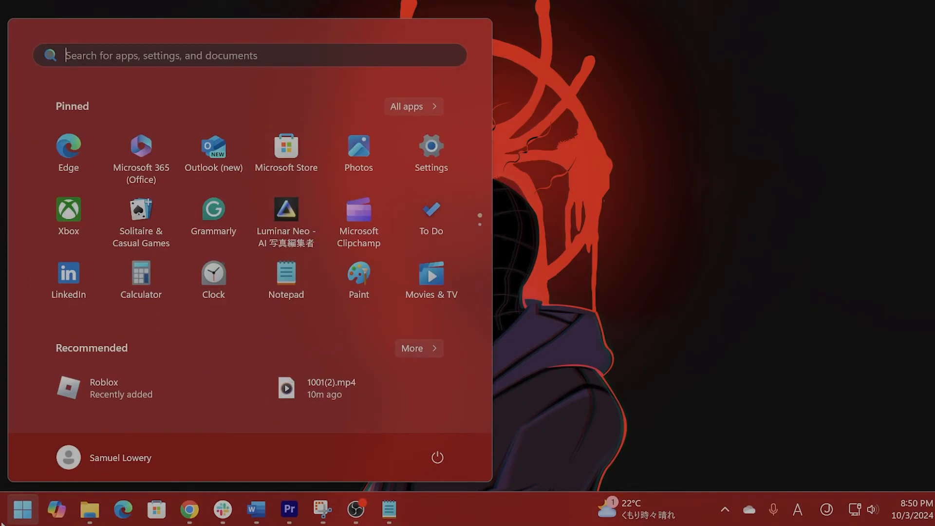
# - In Network Connections, check the Ethernet adapter's status and bring up its context menu
pyautogui.write('network reset')
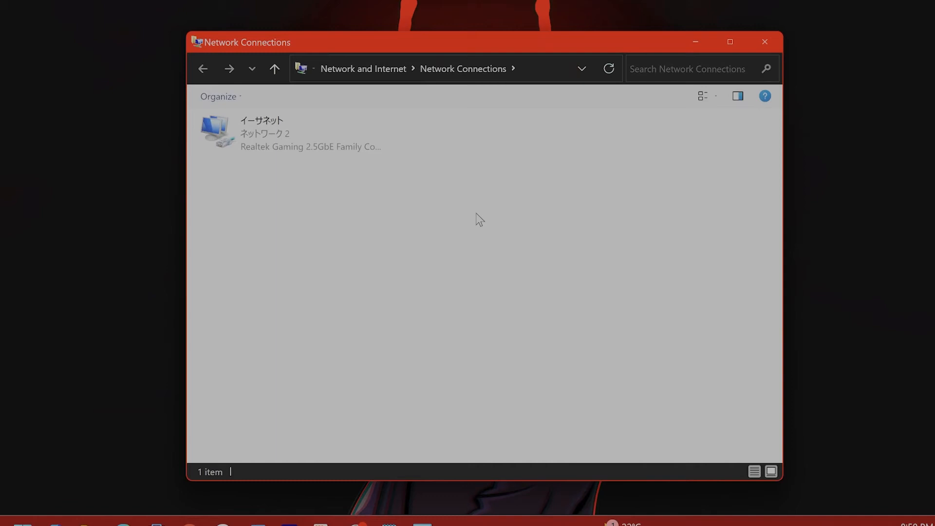
pyautogui.doubleClick(262, 133)
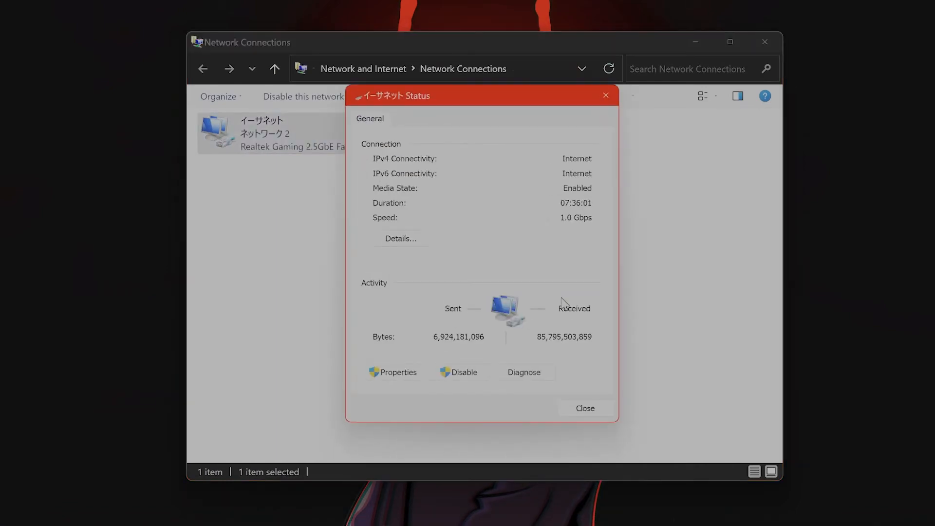
pyautogui.click(584, 408)
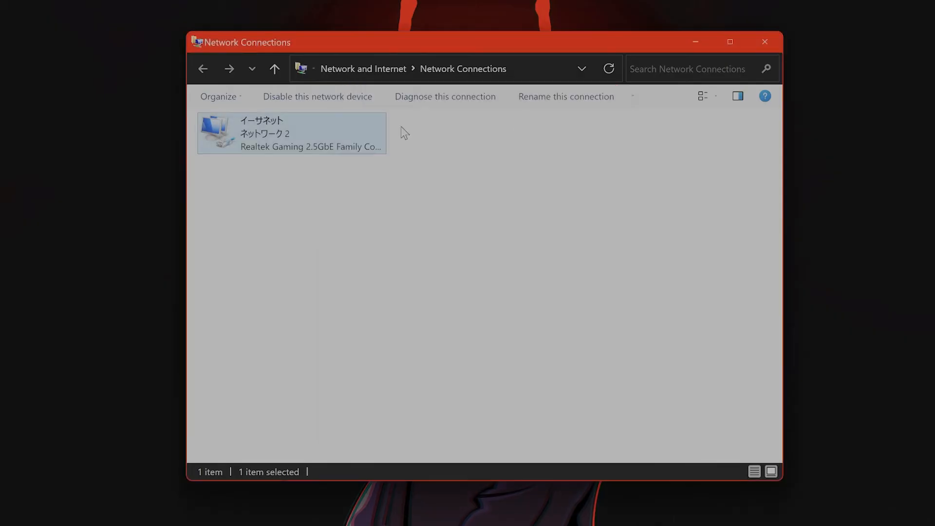
pyautogui.rightClick(291, 133)
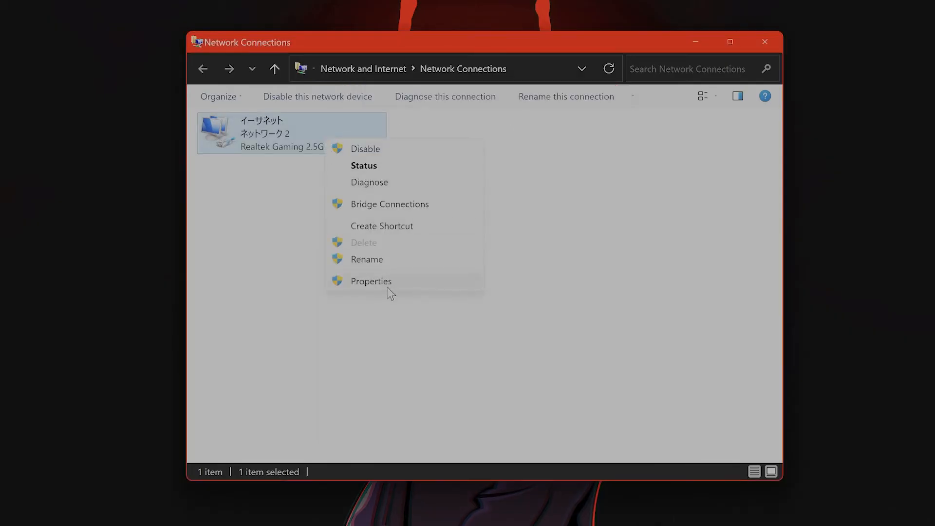
# - From Ethernet Properties, select Internet Protocol Version 4 (TCP/IPv4) and show its properties
pyautogui.click(370, 281)
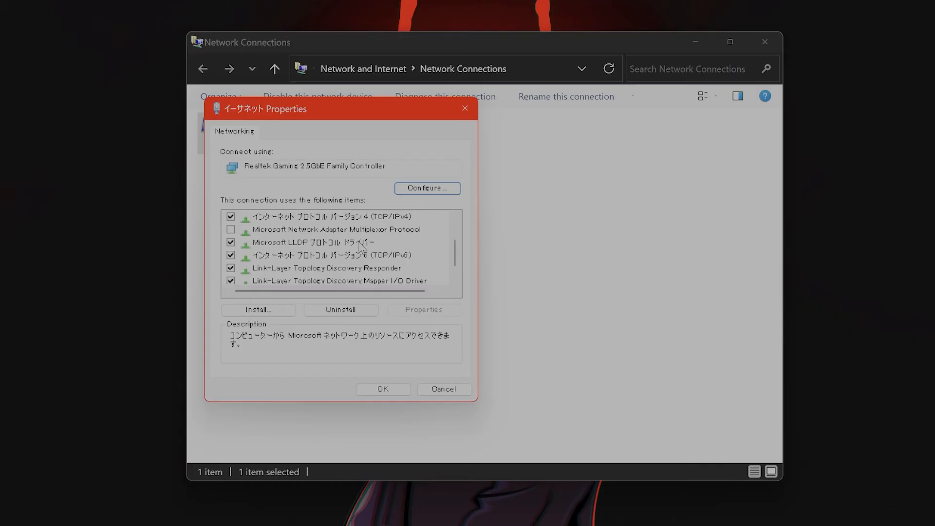
pyautogui.scroll(-3)
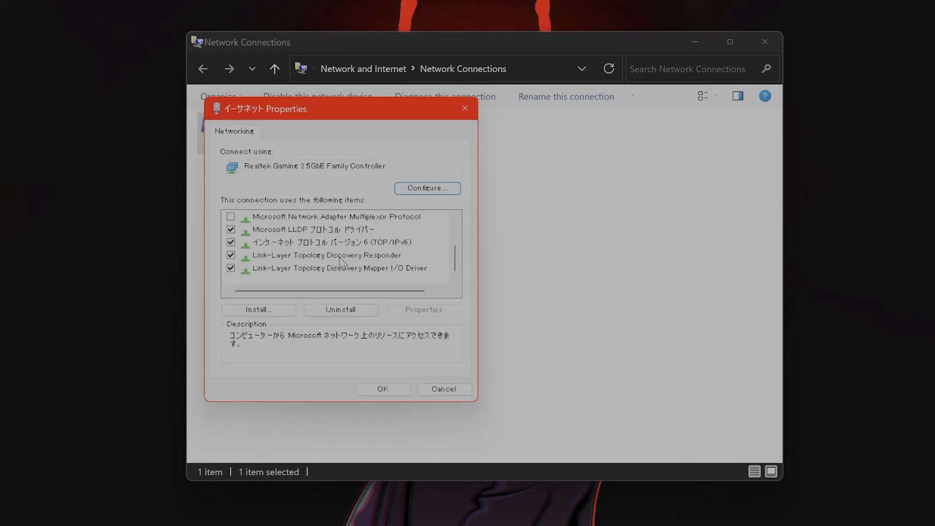
pyautogui.click(330, 243)
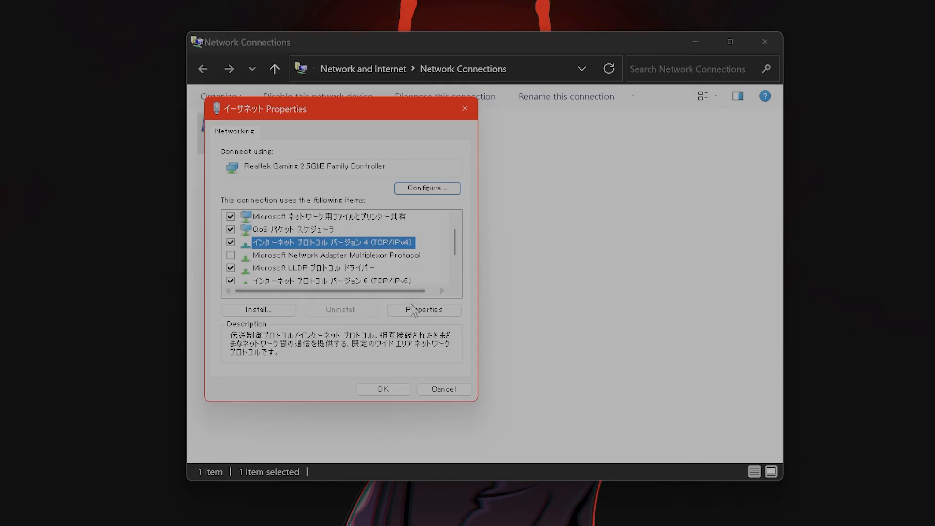
pyautogui.click(423, 310)
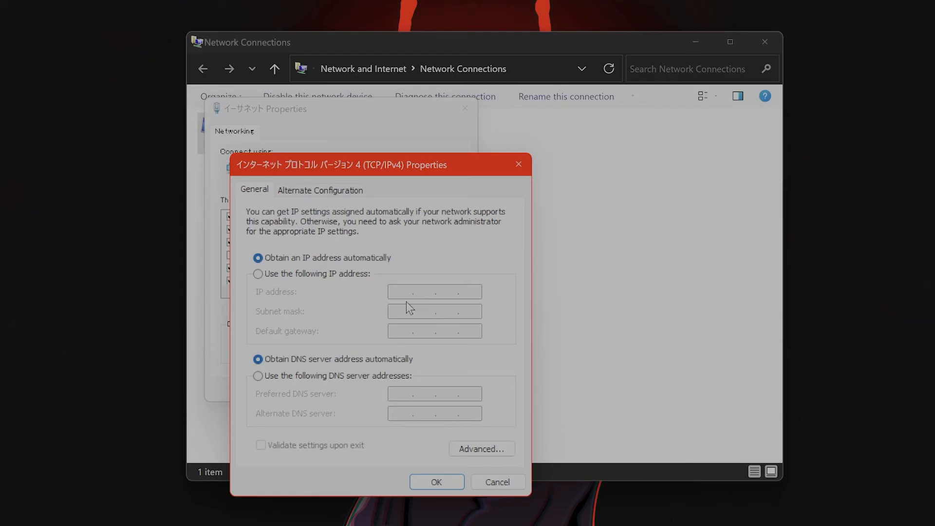
pyautogui.moveTo(384, 342)
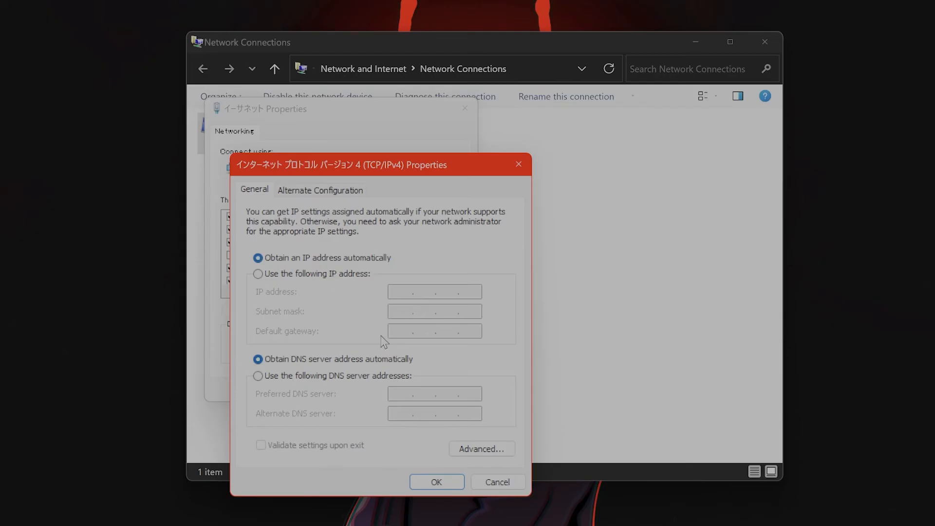
# - Switch to manual DNS, entering preferred server 1.1.1.1 and beginning alternate 1.0.0.1
pyautogui.click(258, 274)
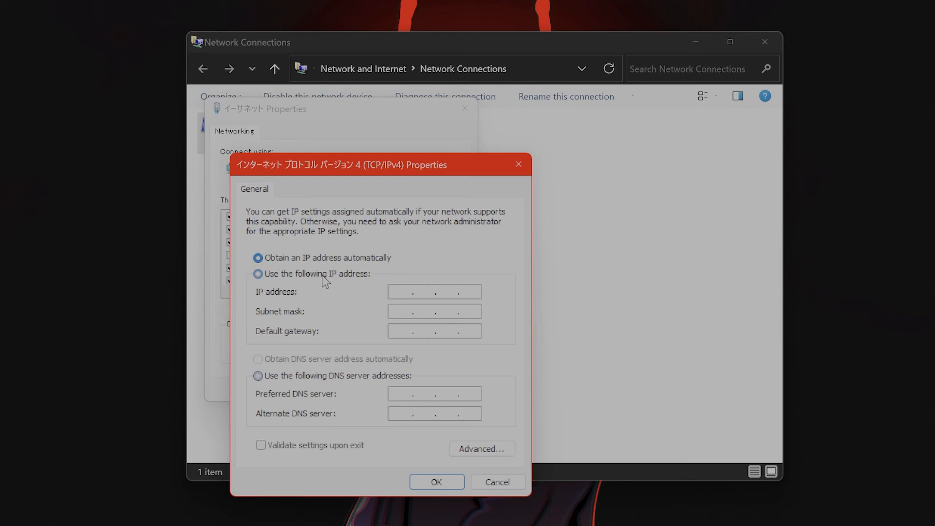
pyautogui.click(257, 274)
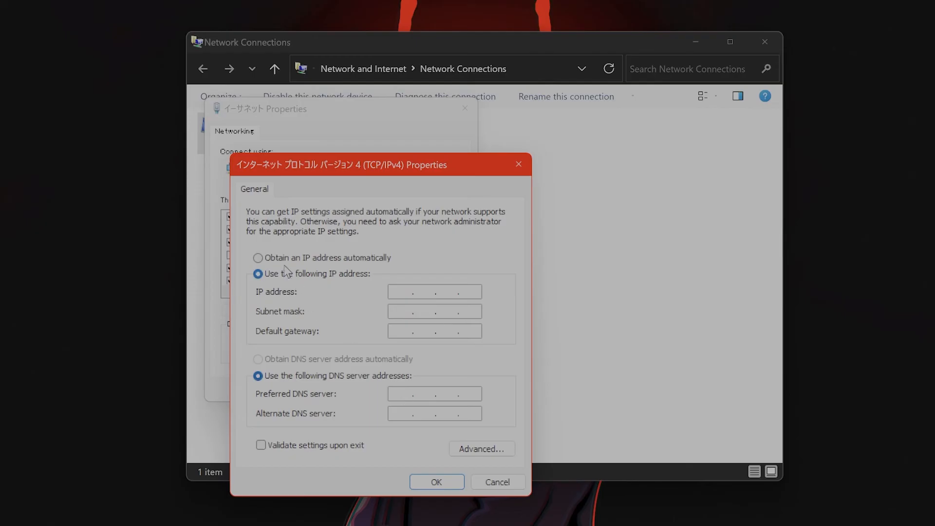
pyautogui.click(434, 394)
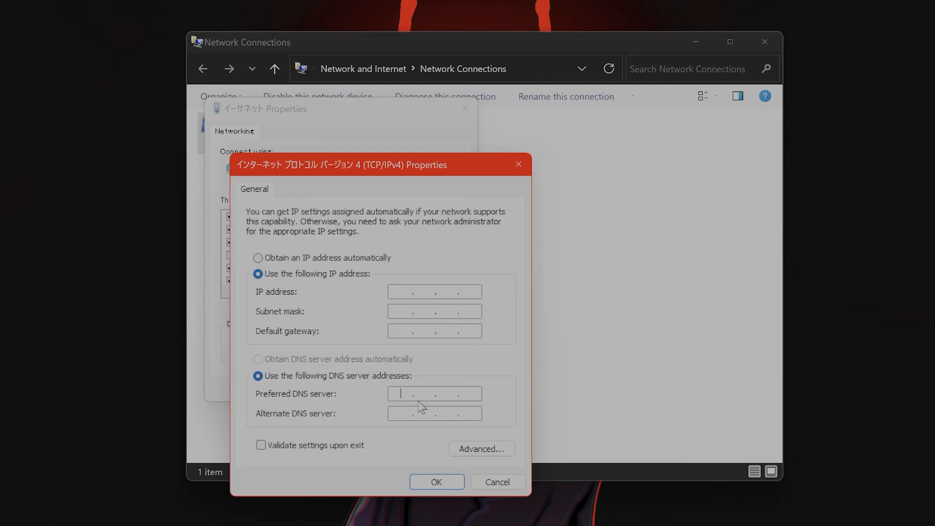
pyautogui.write('11')
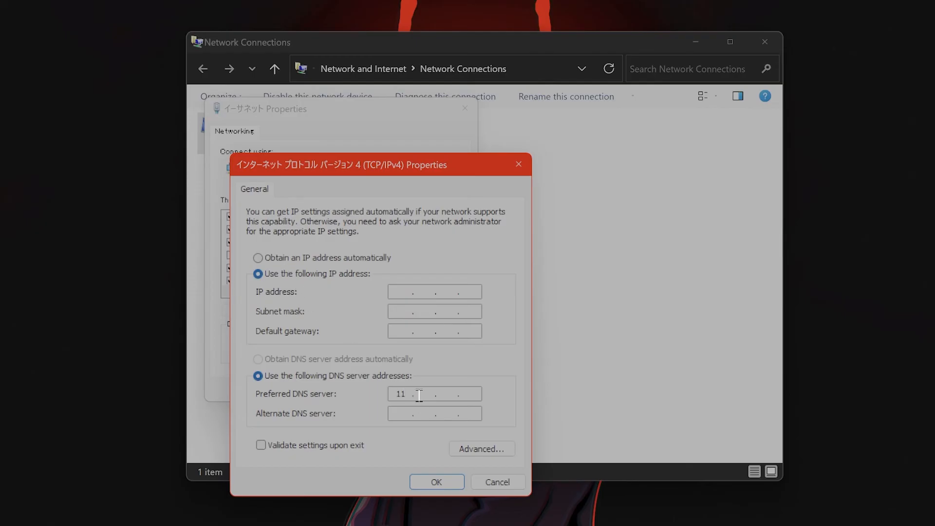
pyautogui.press('backspace')
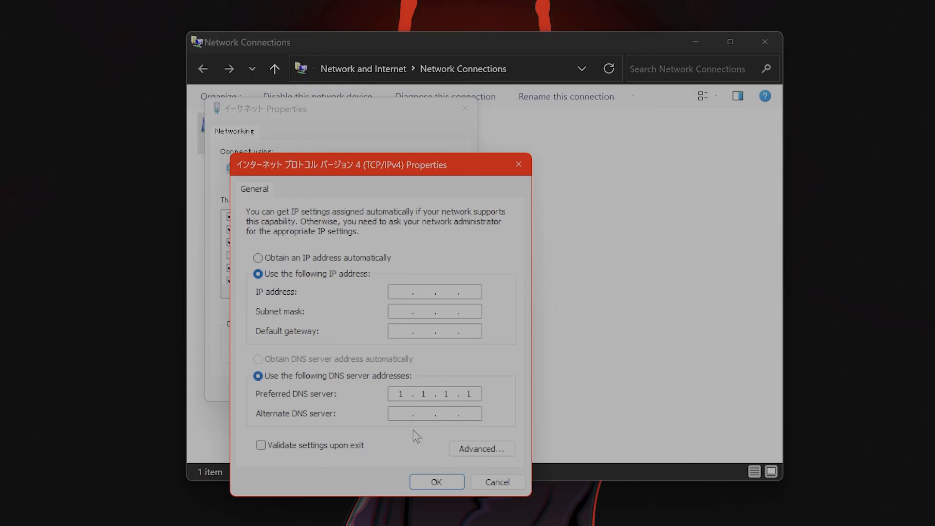
pyautogui.write('1.0')
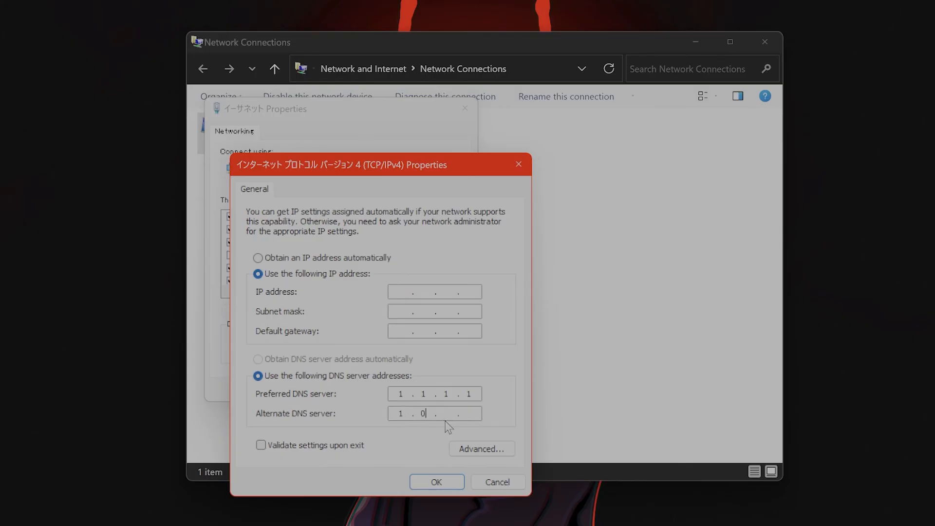
pyautogui.click(257, 257)
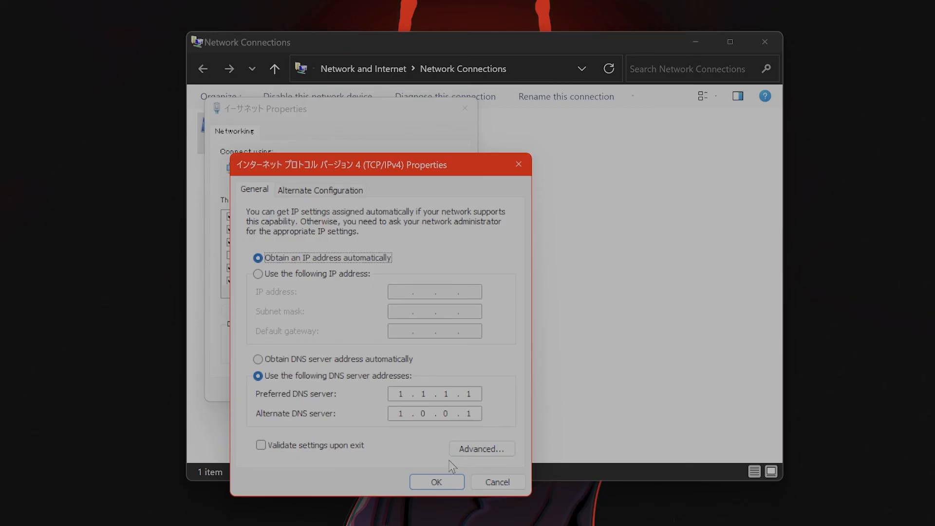
# - Keep DNS servers 1.1.1.1 and 1.0.0.1 while obtaining the IP address automatically
pyautogui.click(422, 393)
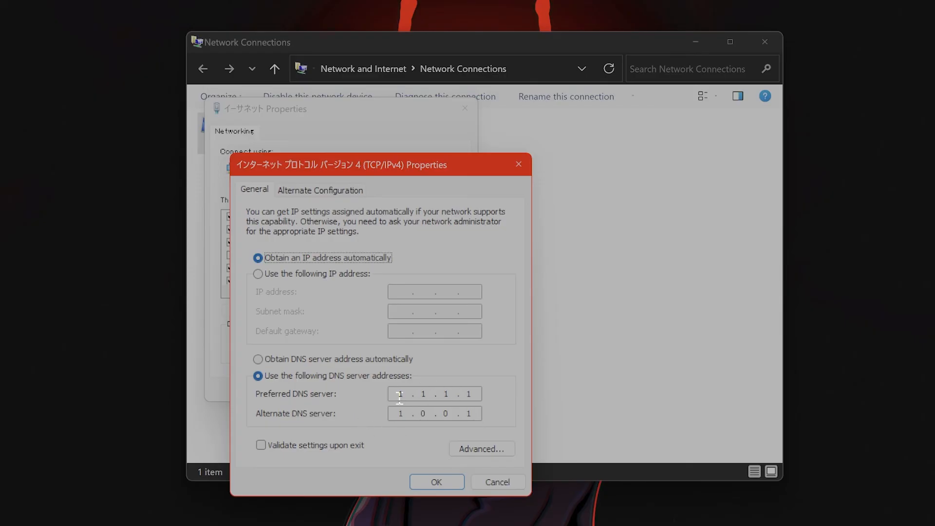
pyautogui.moveTo(481, 428)
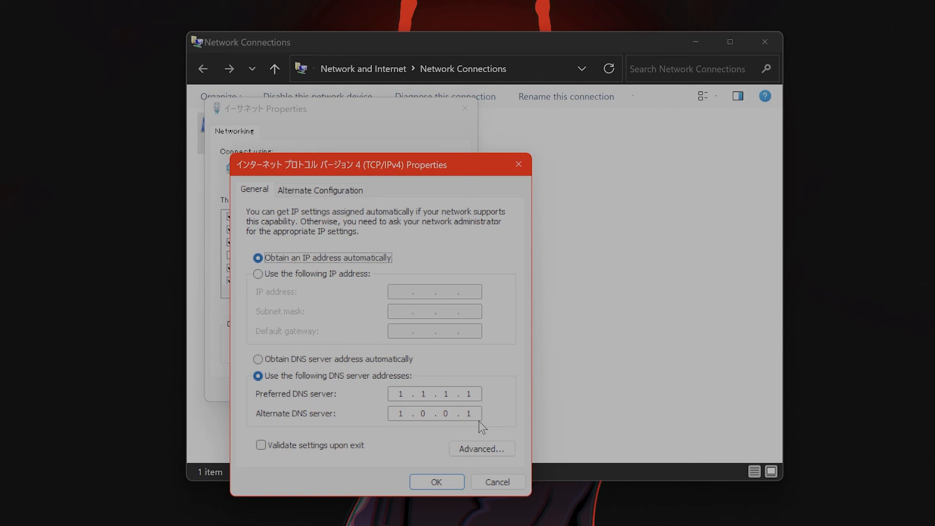
pyautogui.moveTo(462, 408)
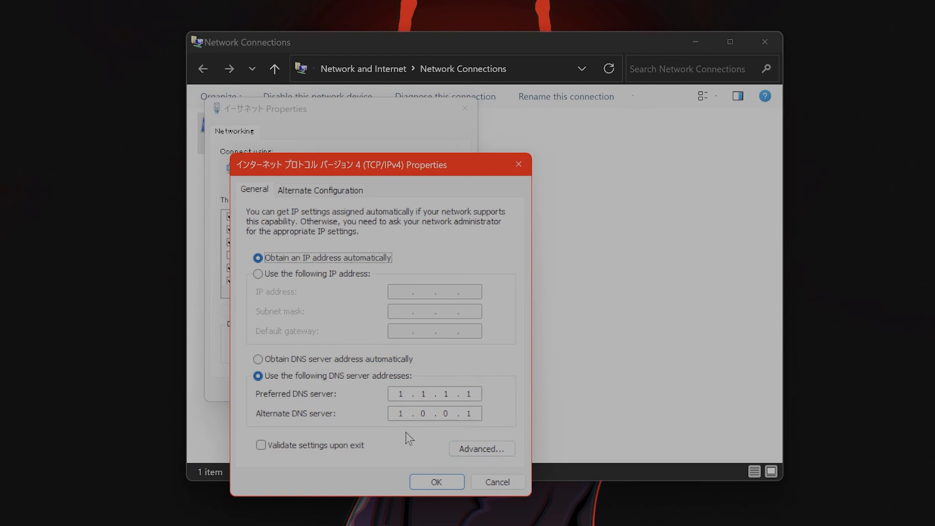
pyautogui.click(433, 394)
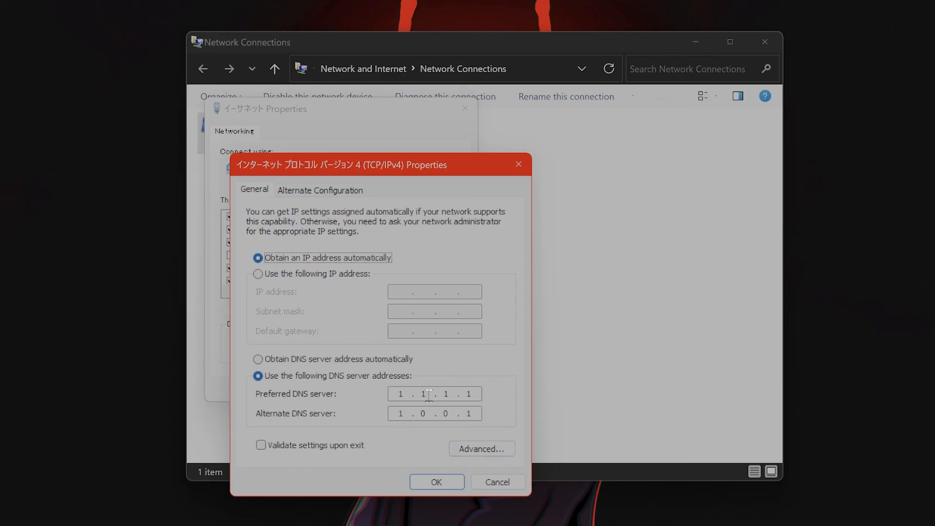